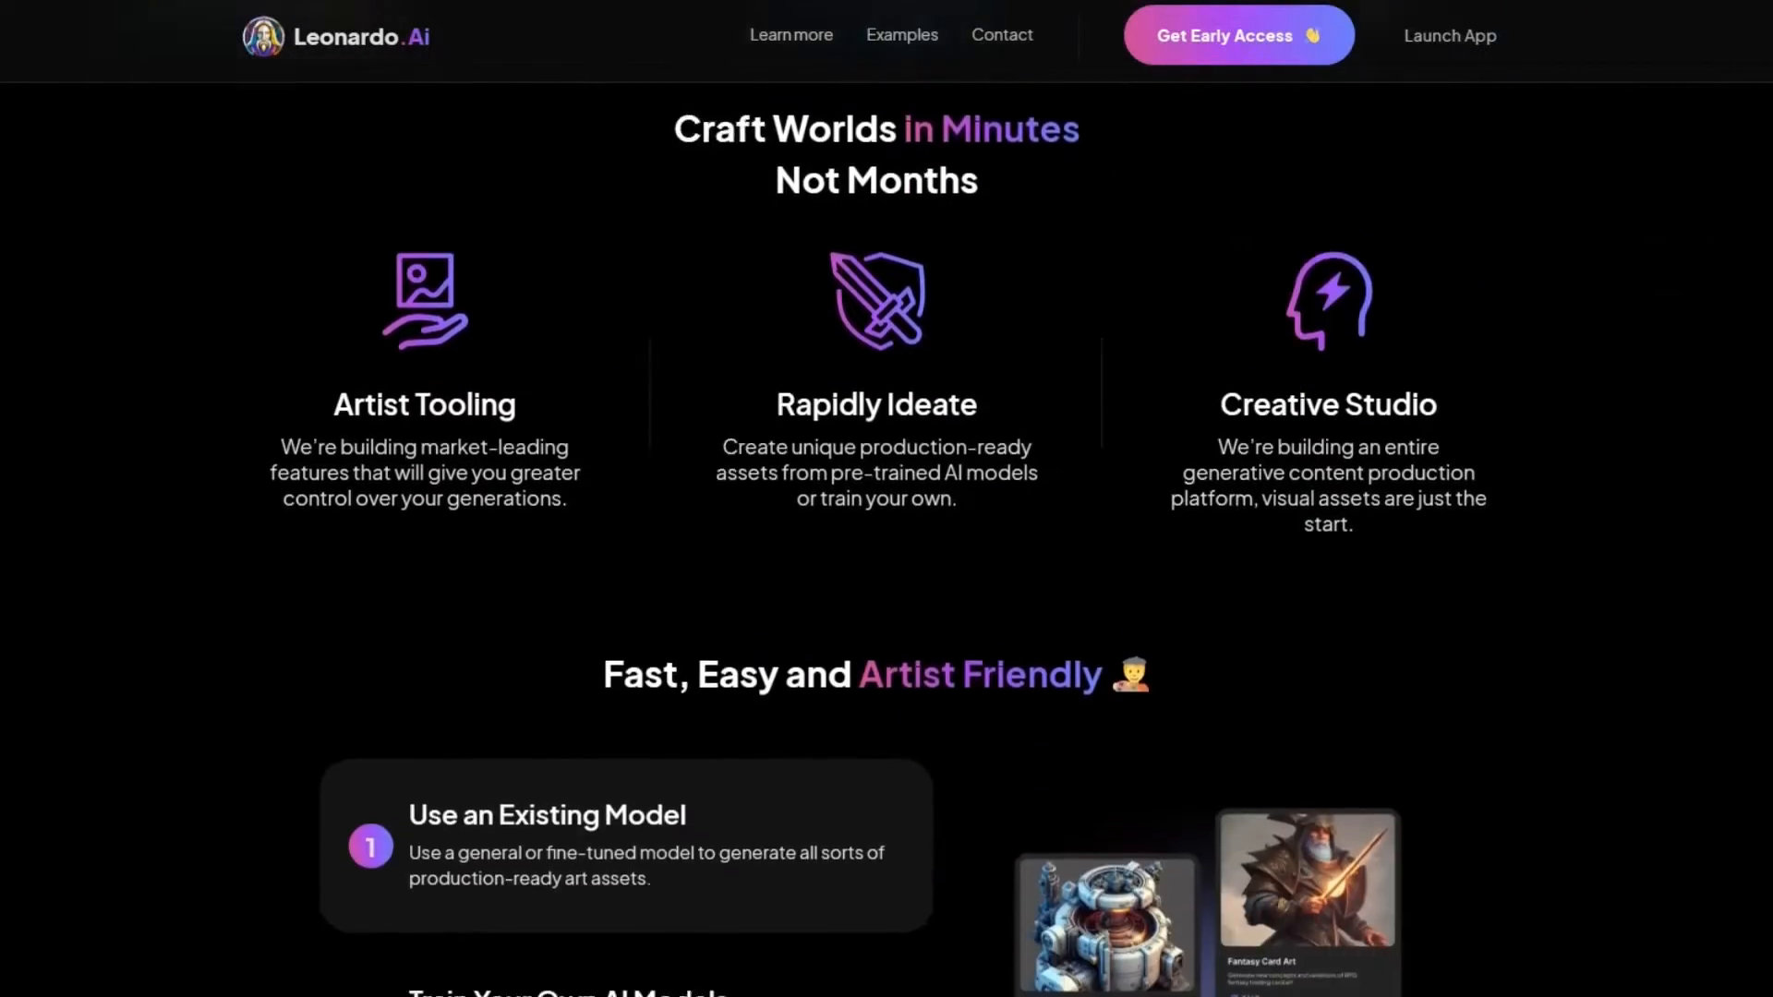
- Scroll through the Leonardo.Ai landing page before launching the app dashboard
scroll("down", 3)
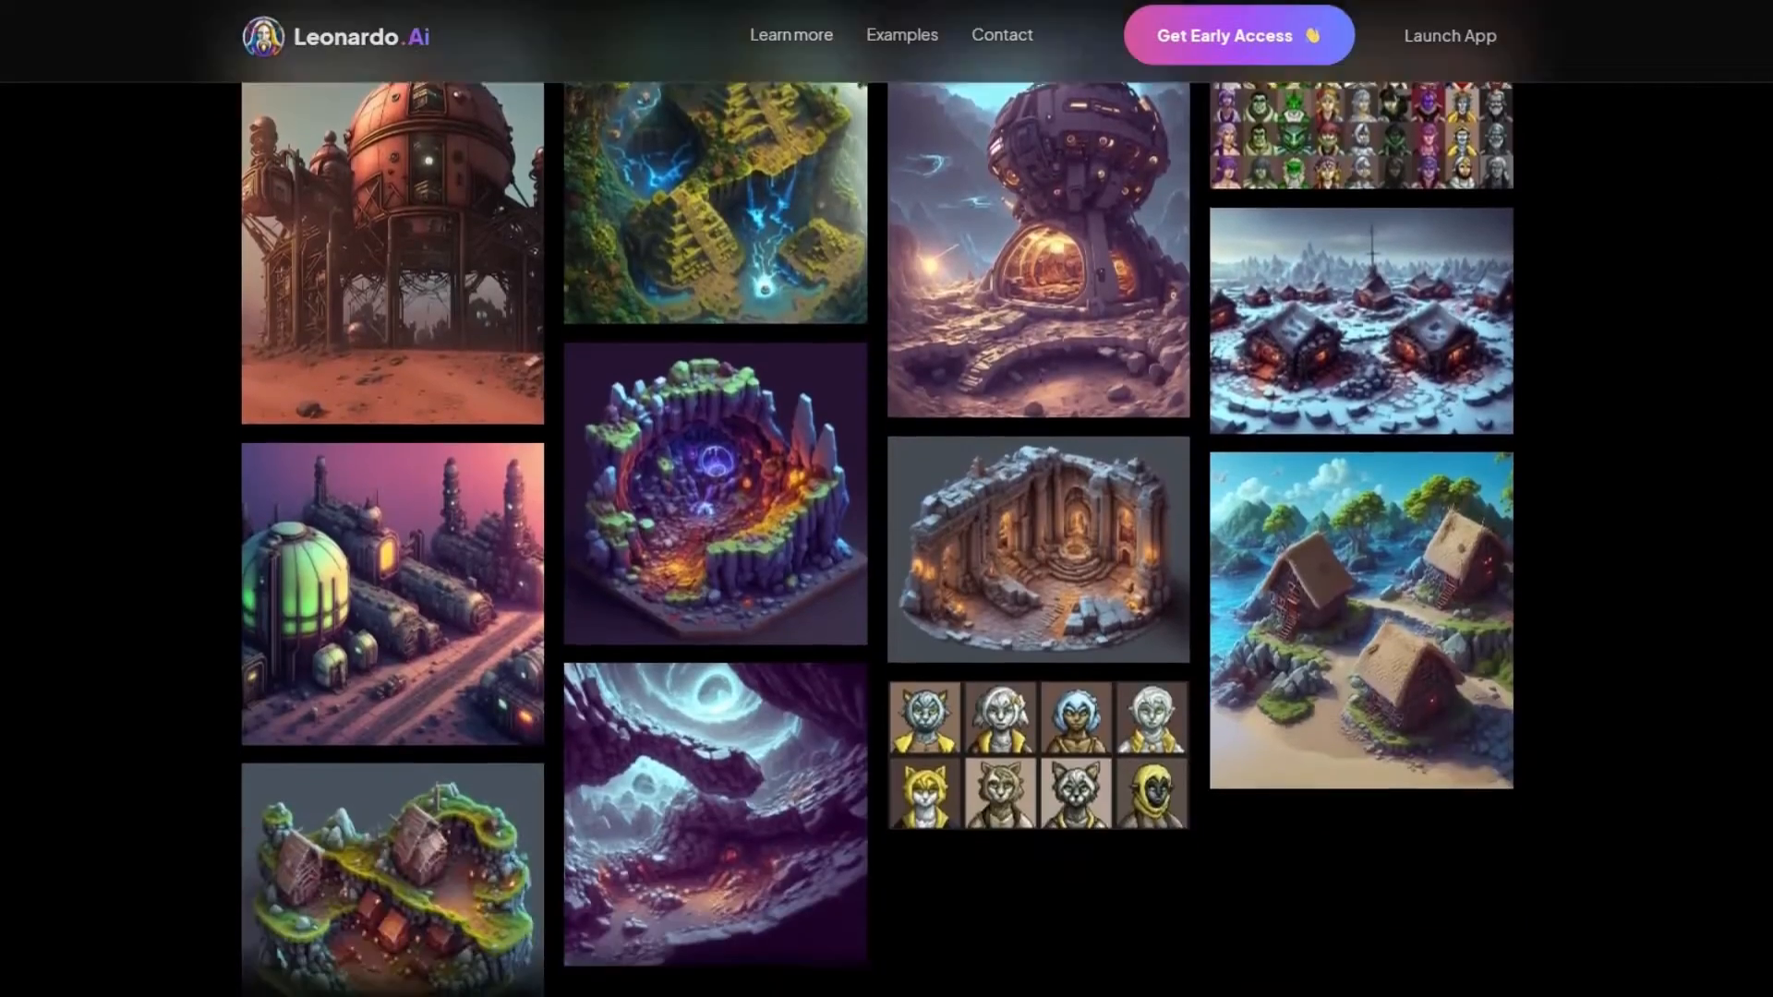
scroll("down", 3)
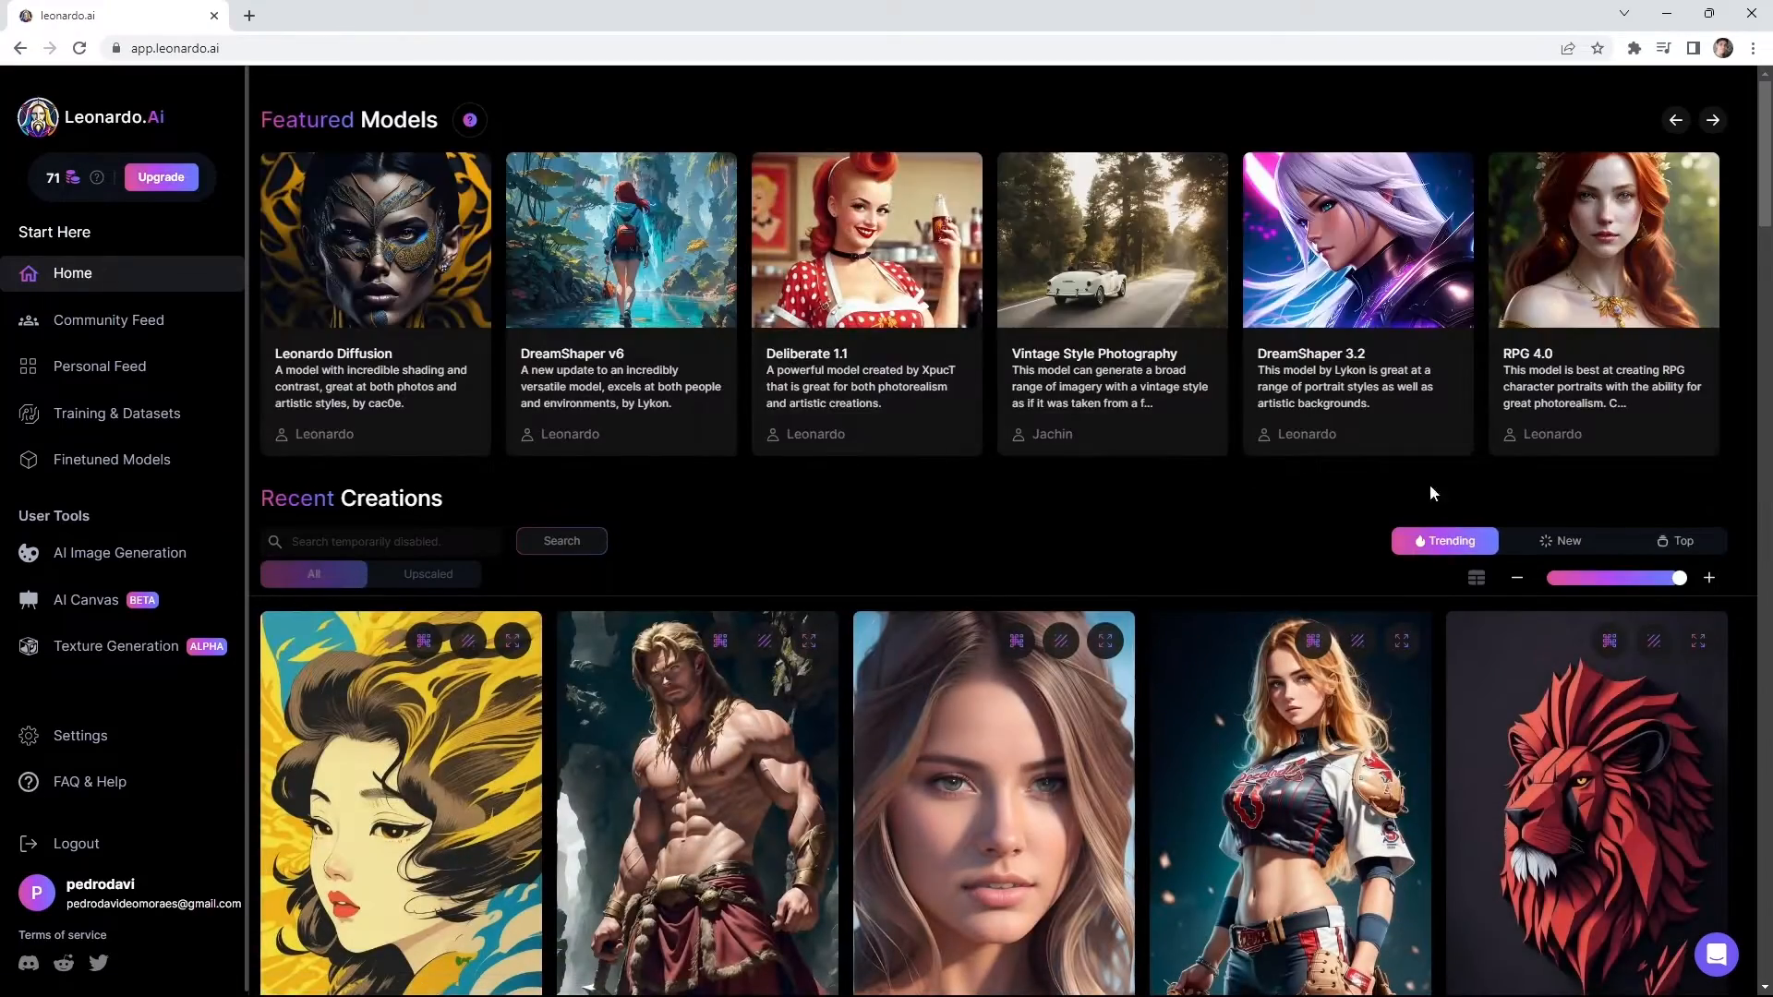
- Like the mountain minimalist logo in Recent Creations and open its detail page
scroll("down", 3)
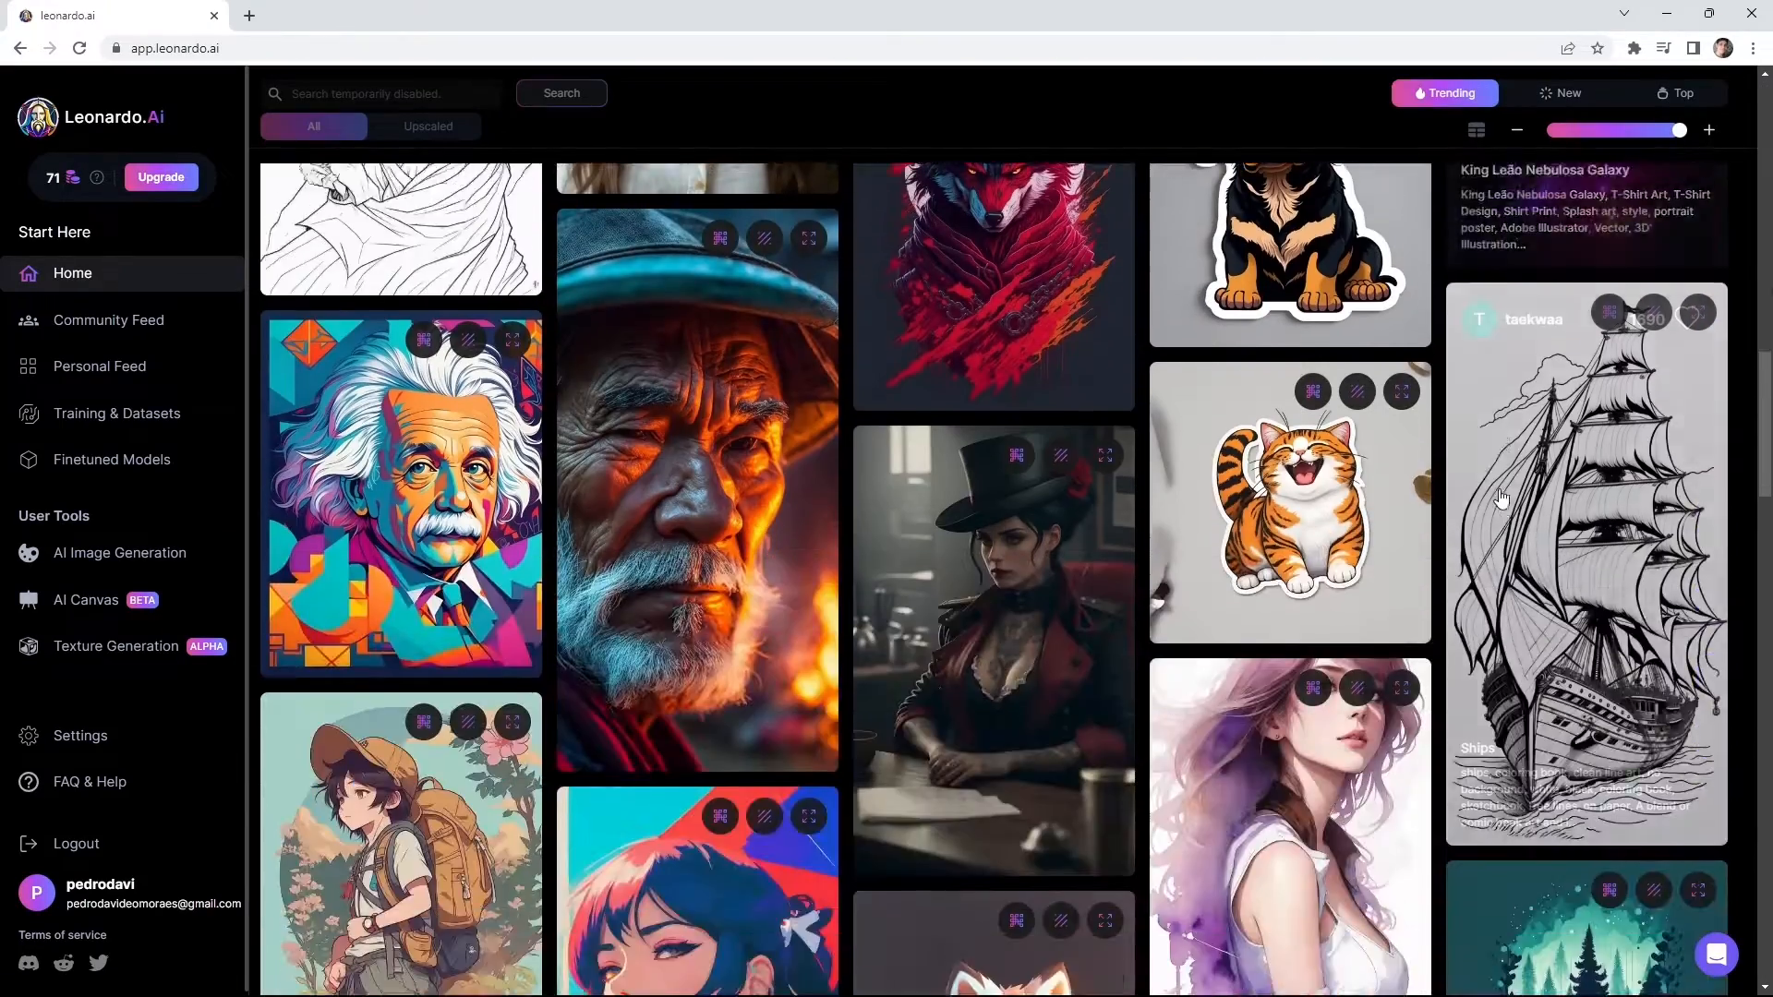
scroll("down", 3)
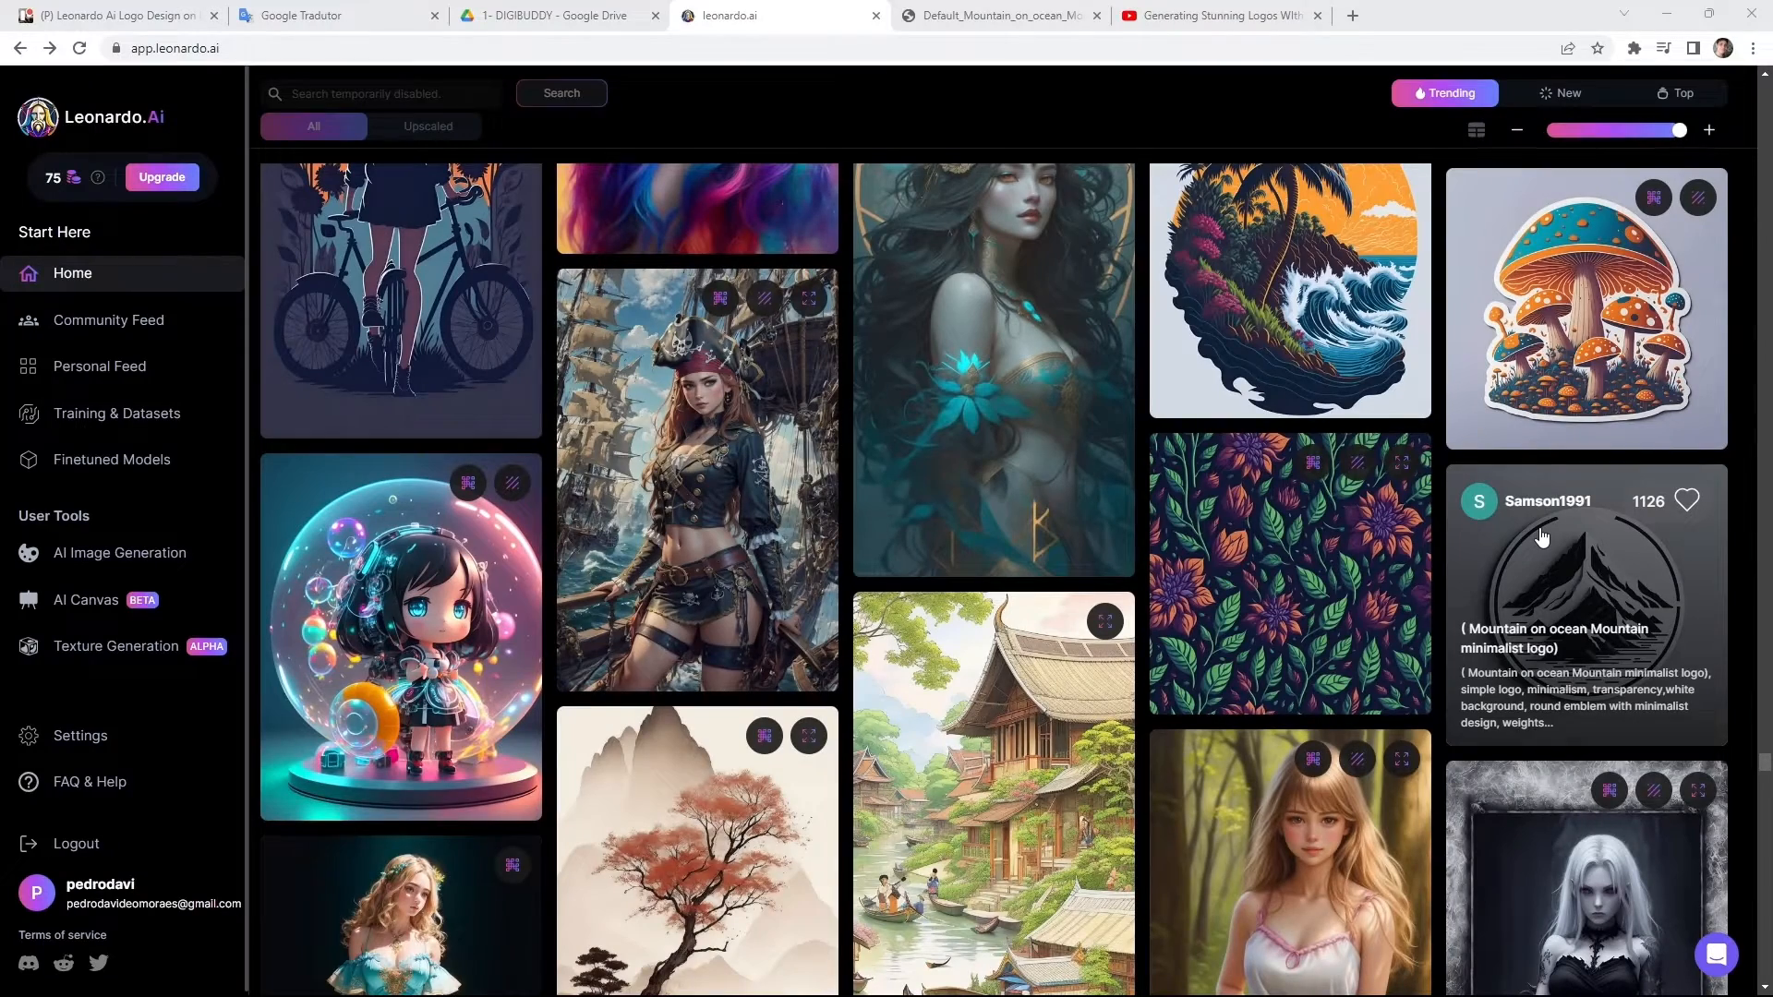
left_click(1687, 501)
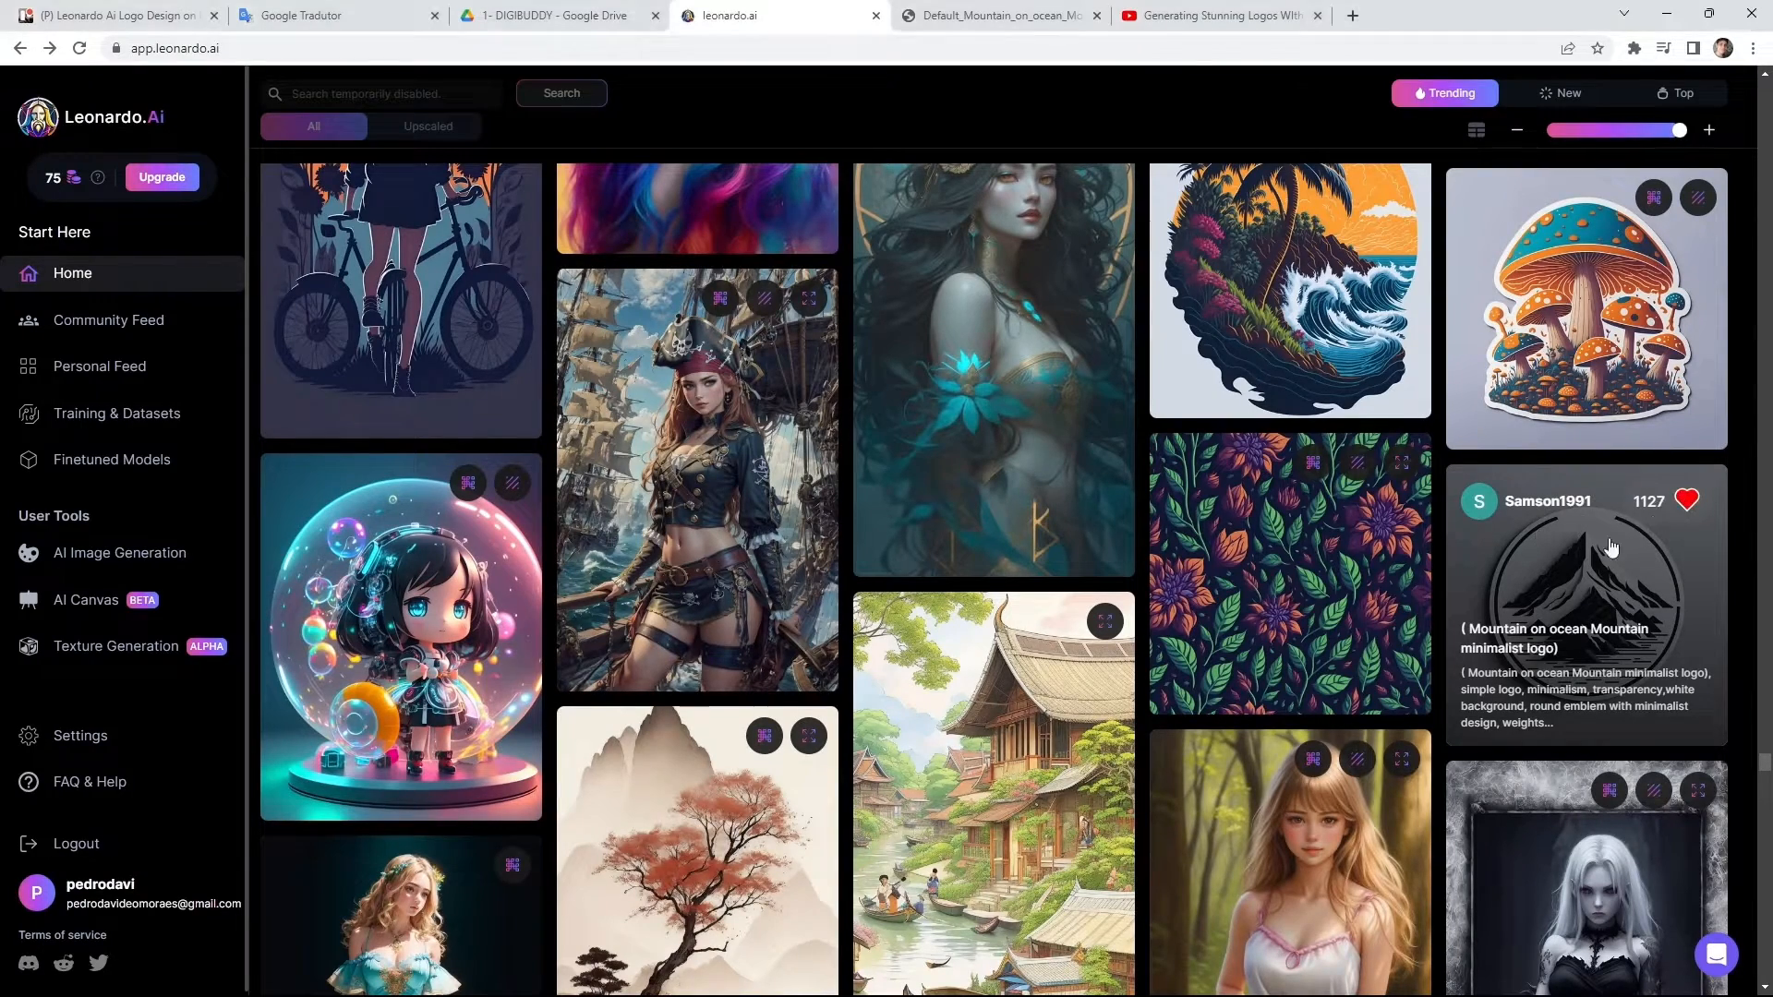
left_click(1585, 593)
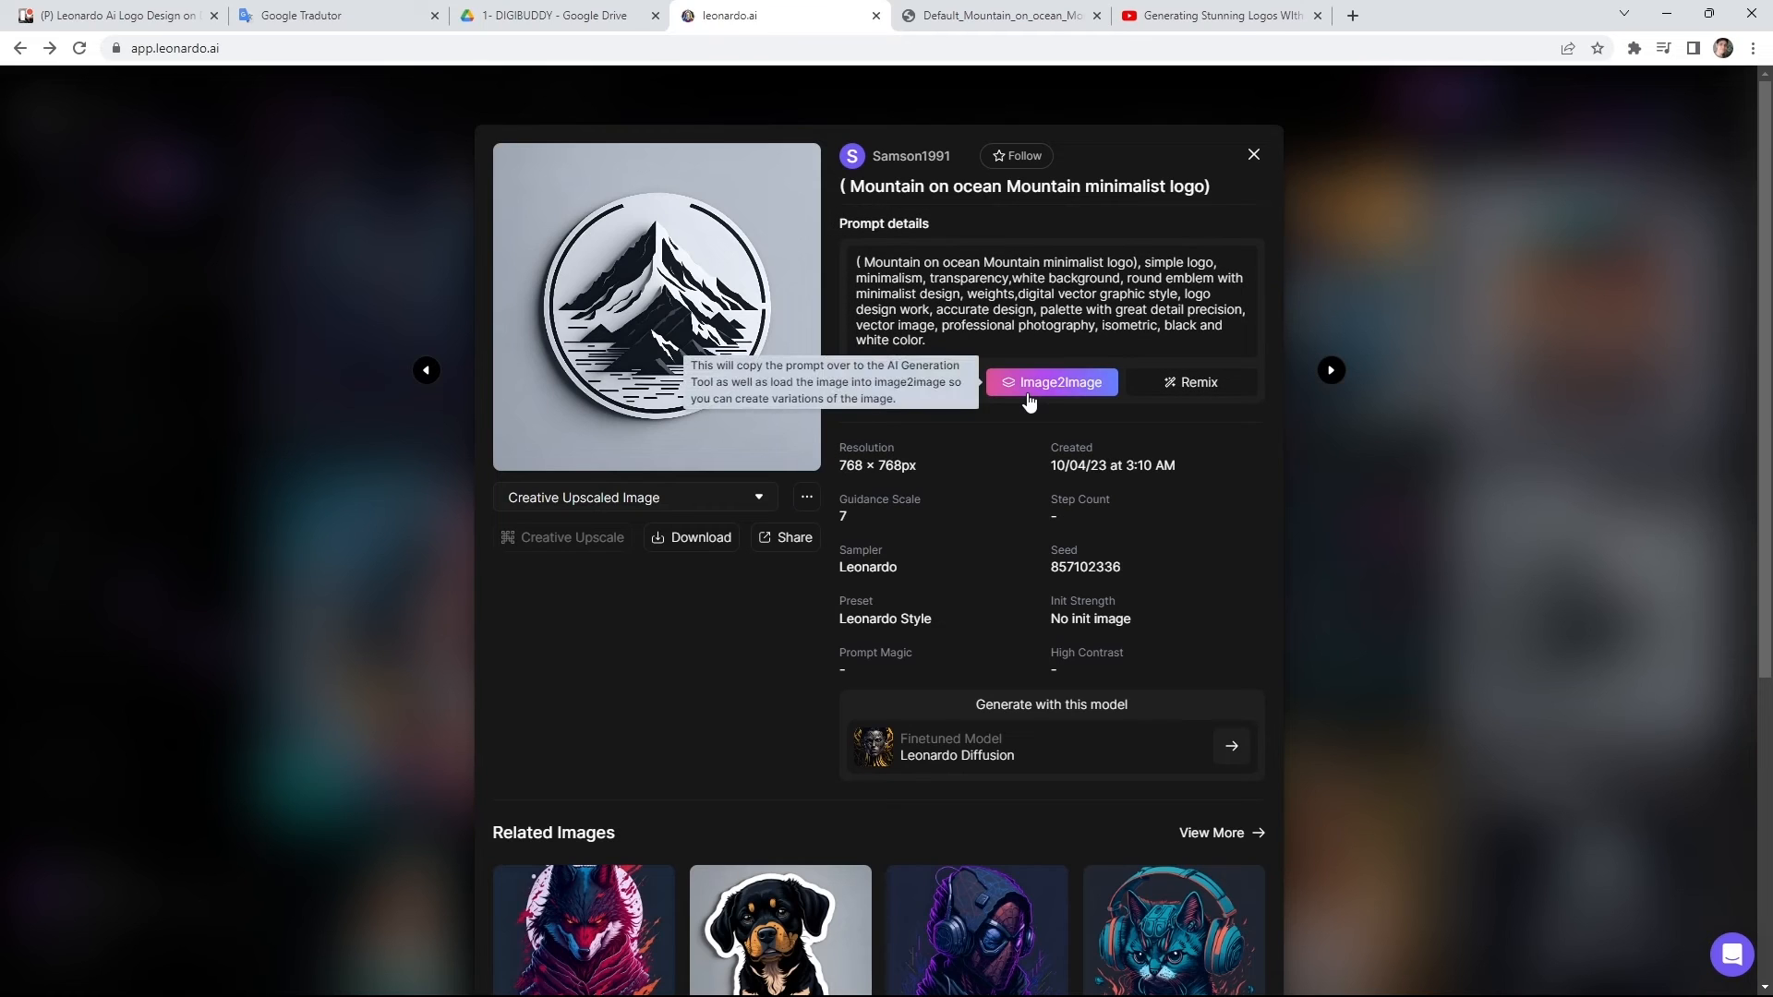
- Send the mountain logo and its prompt to the AI Generation Tool via Image2Image
left_click(1050, 383)
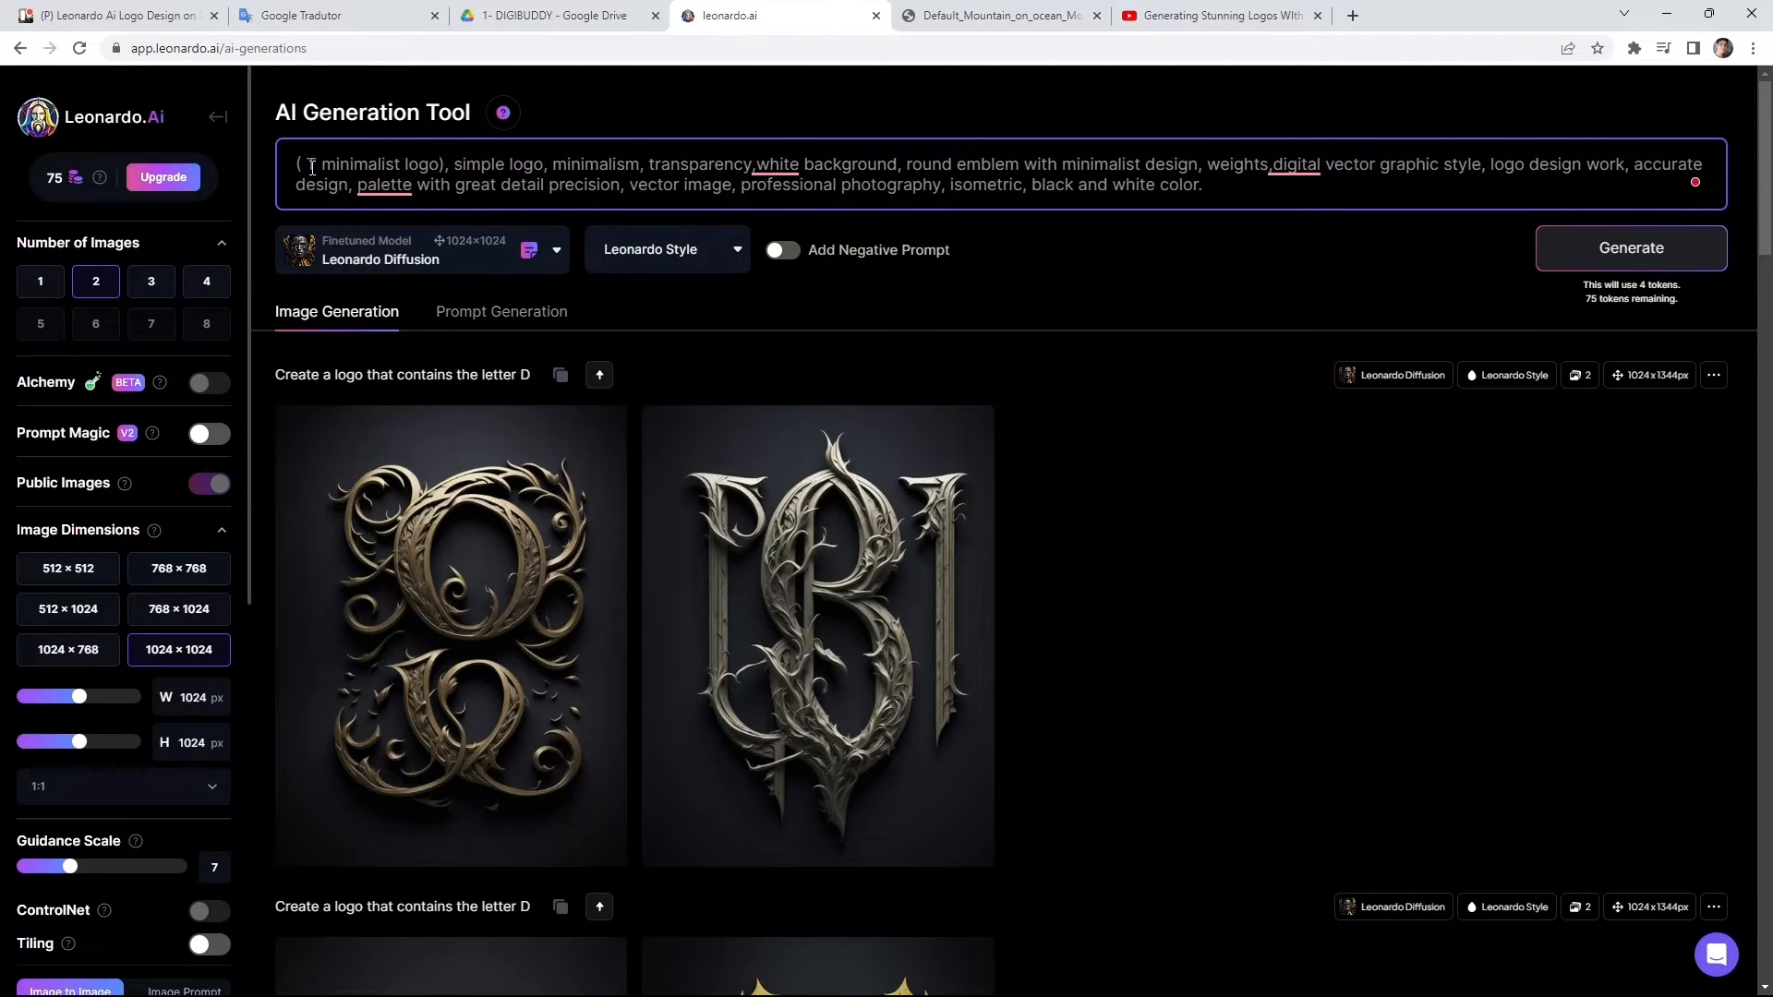
- Replace the prompt subject with TREES, set Init Strength to 0.08, and generate the variations
type("TREES")
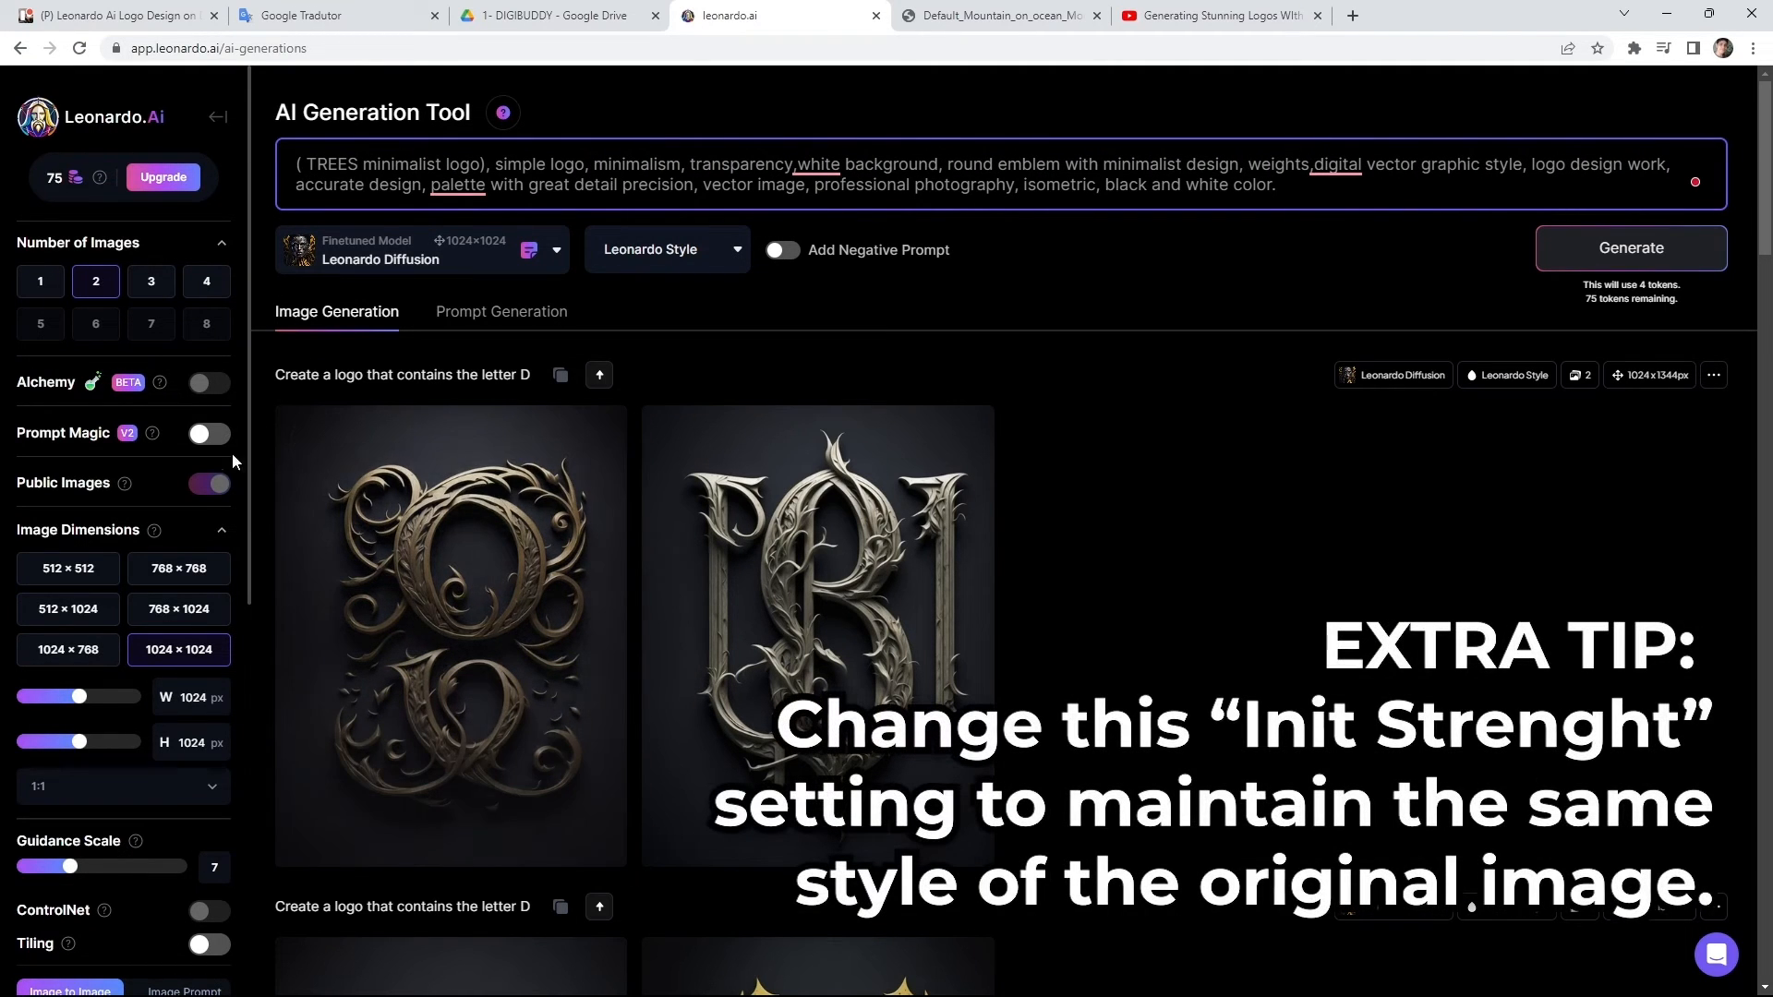
scroll("down", 3)
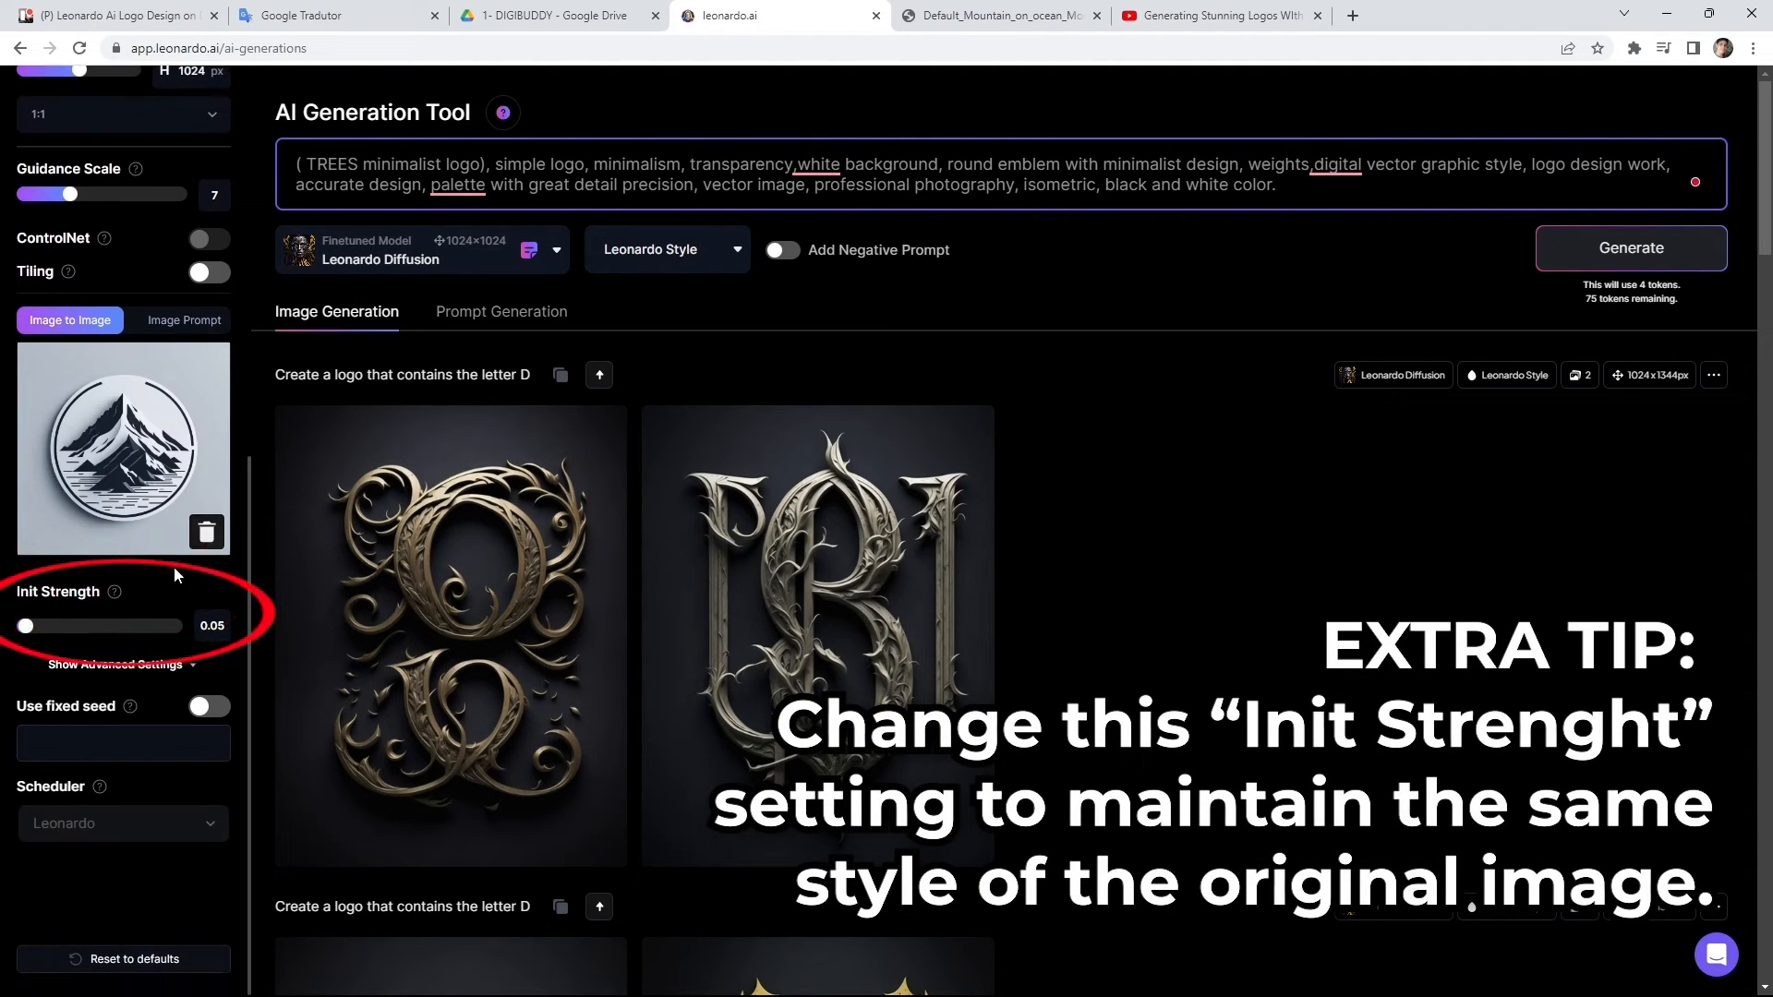
left_click_drag(27, 626, 31, 626)
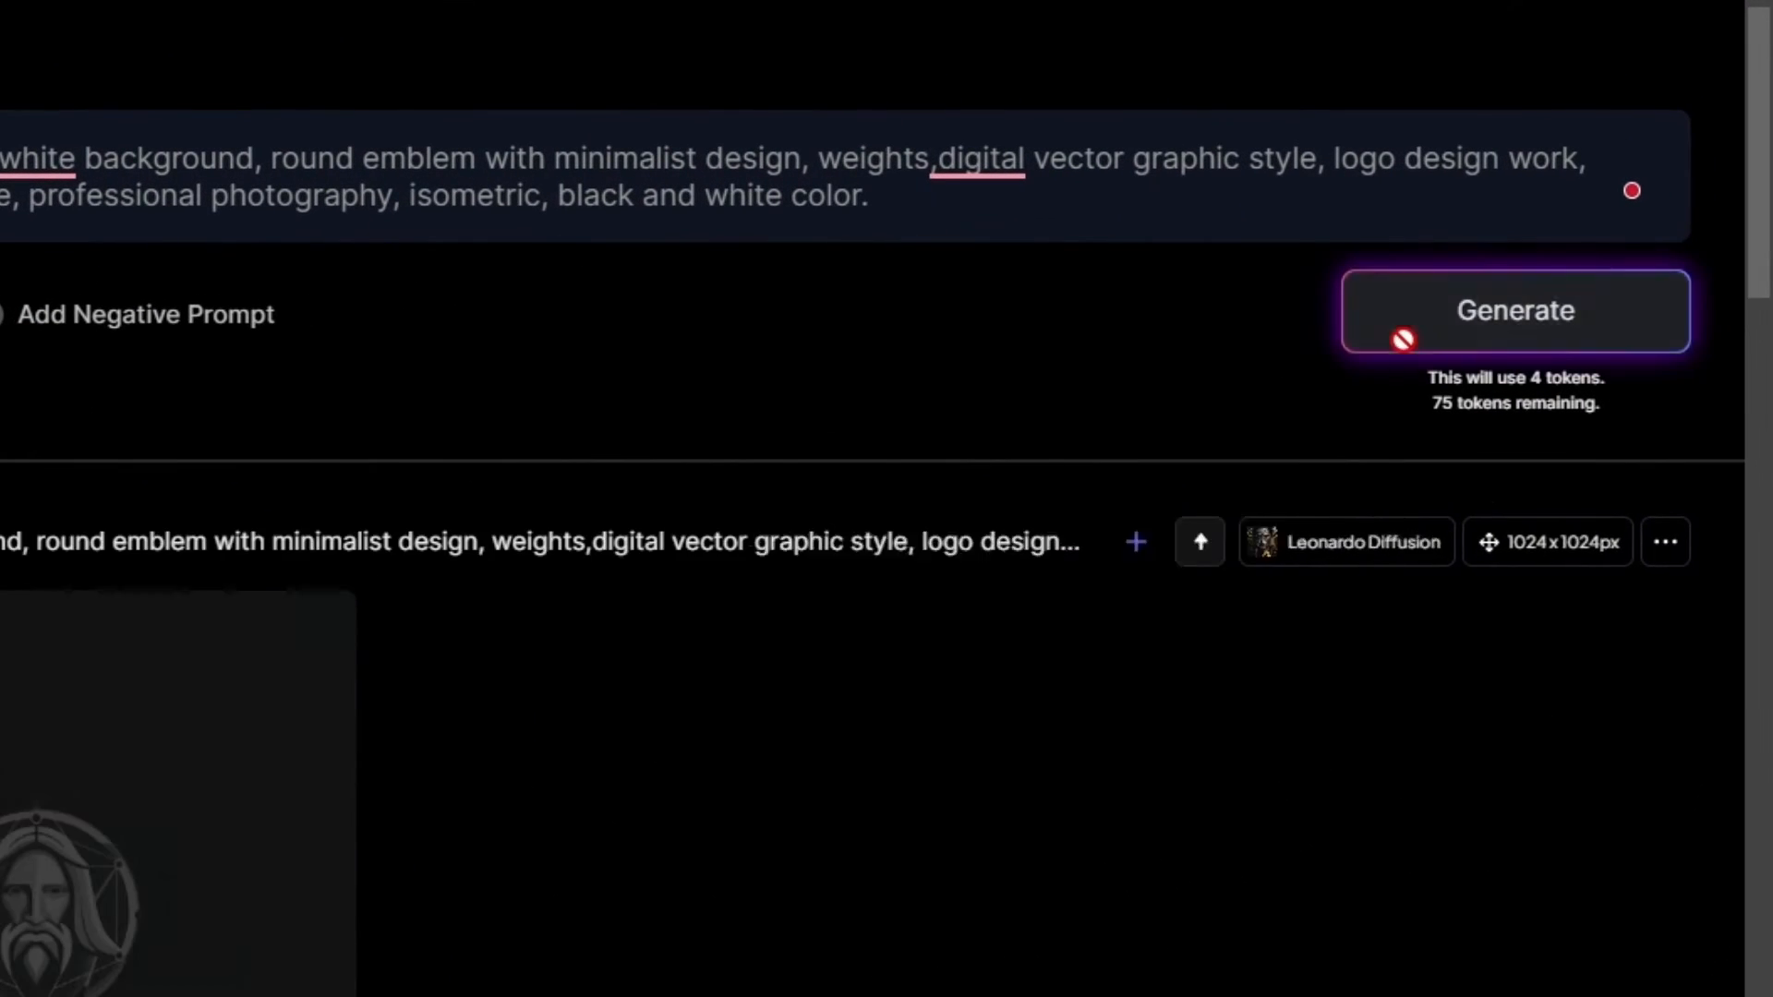
left_click(1512, 311)
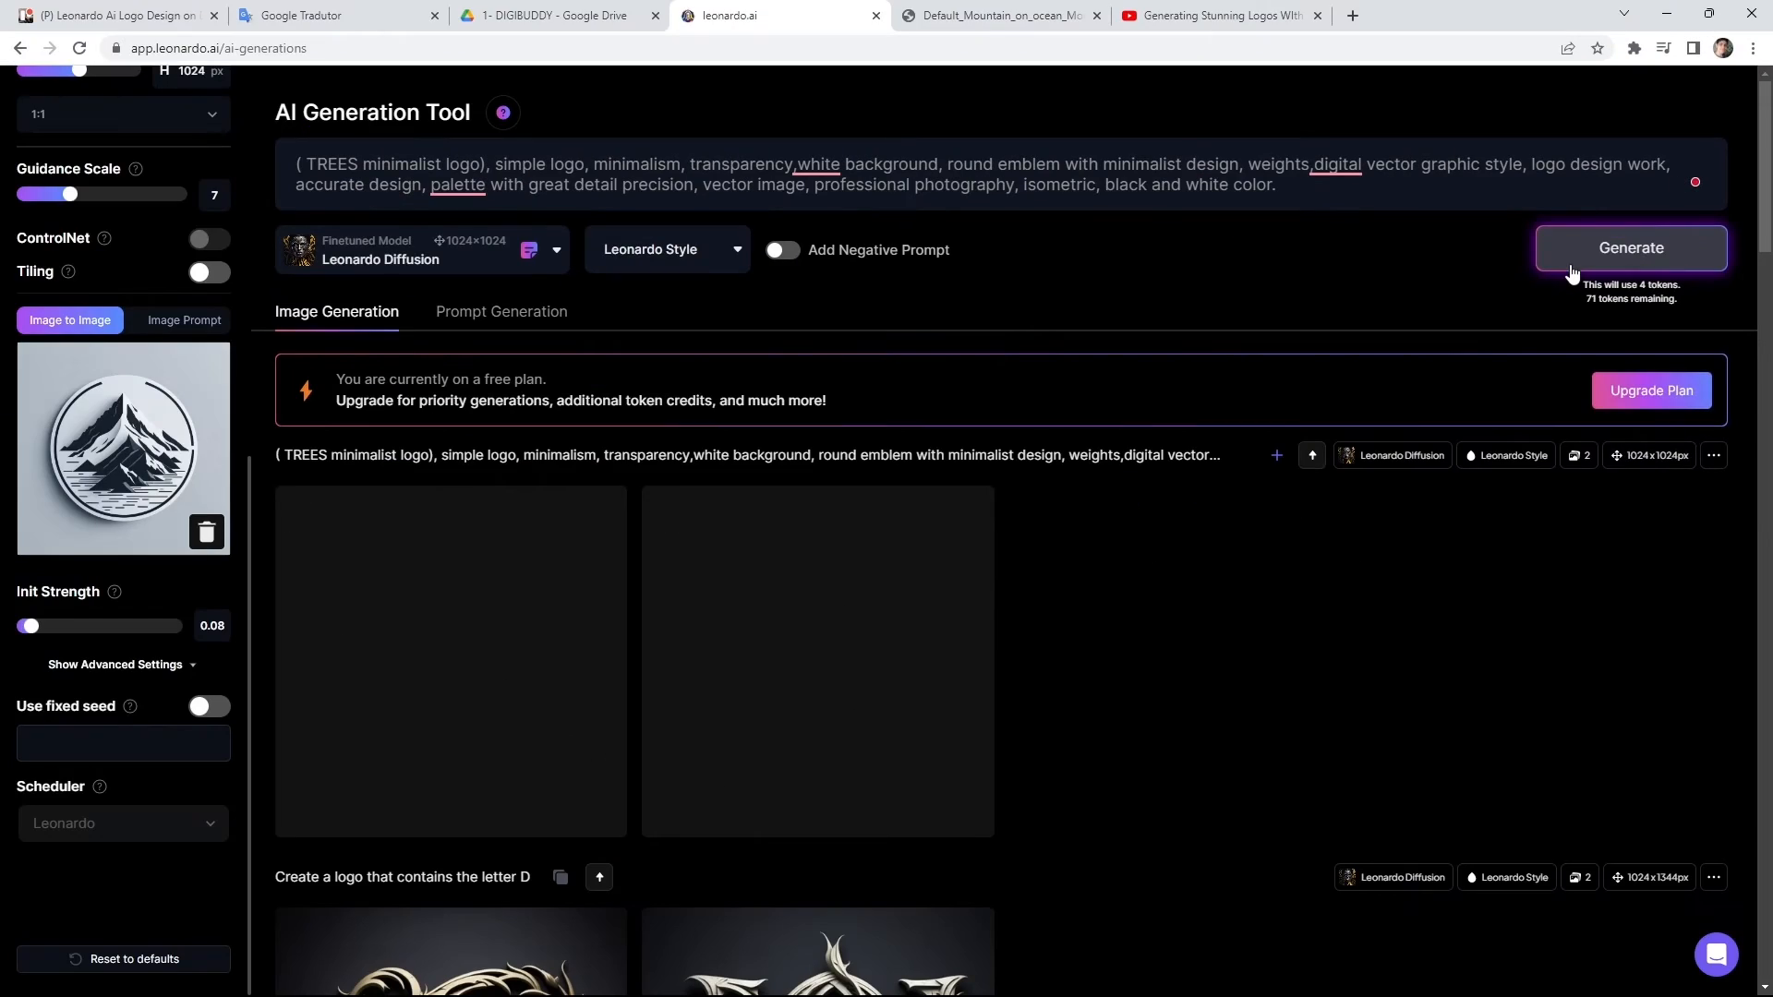
left_click(1629, 248)
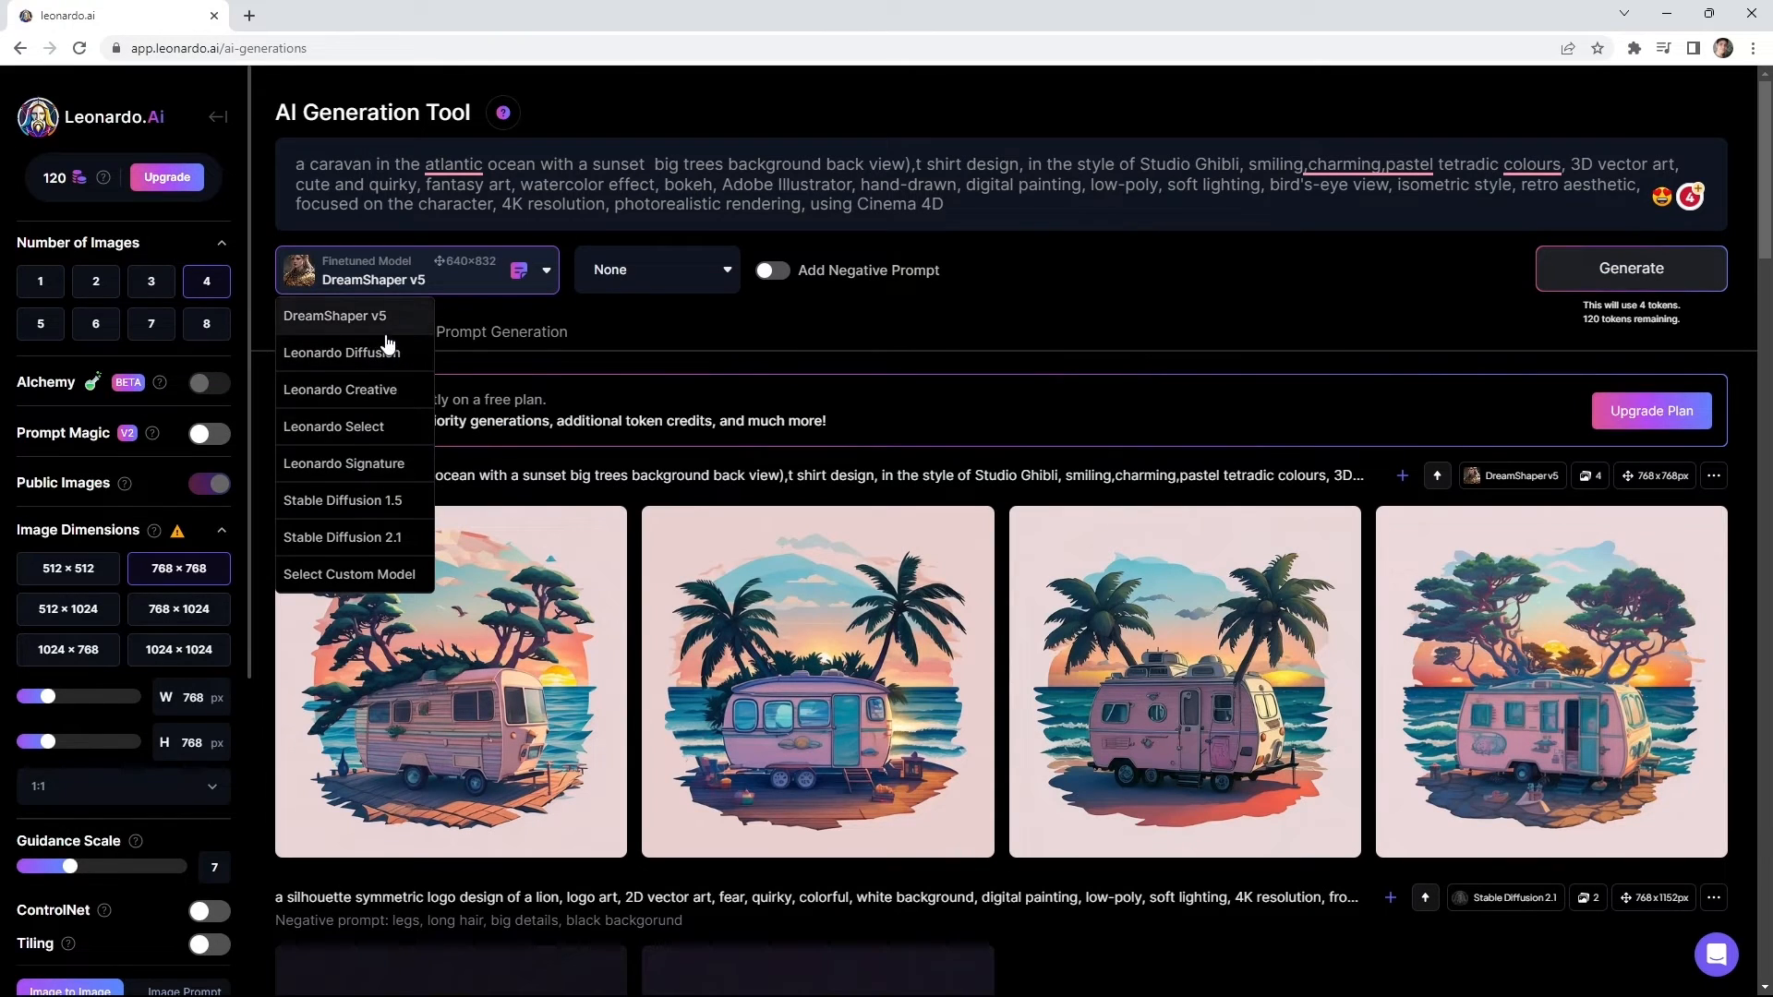
mouse_move(404, 554)
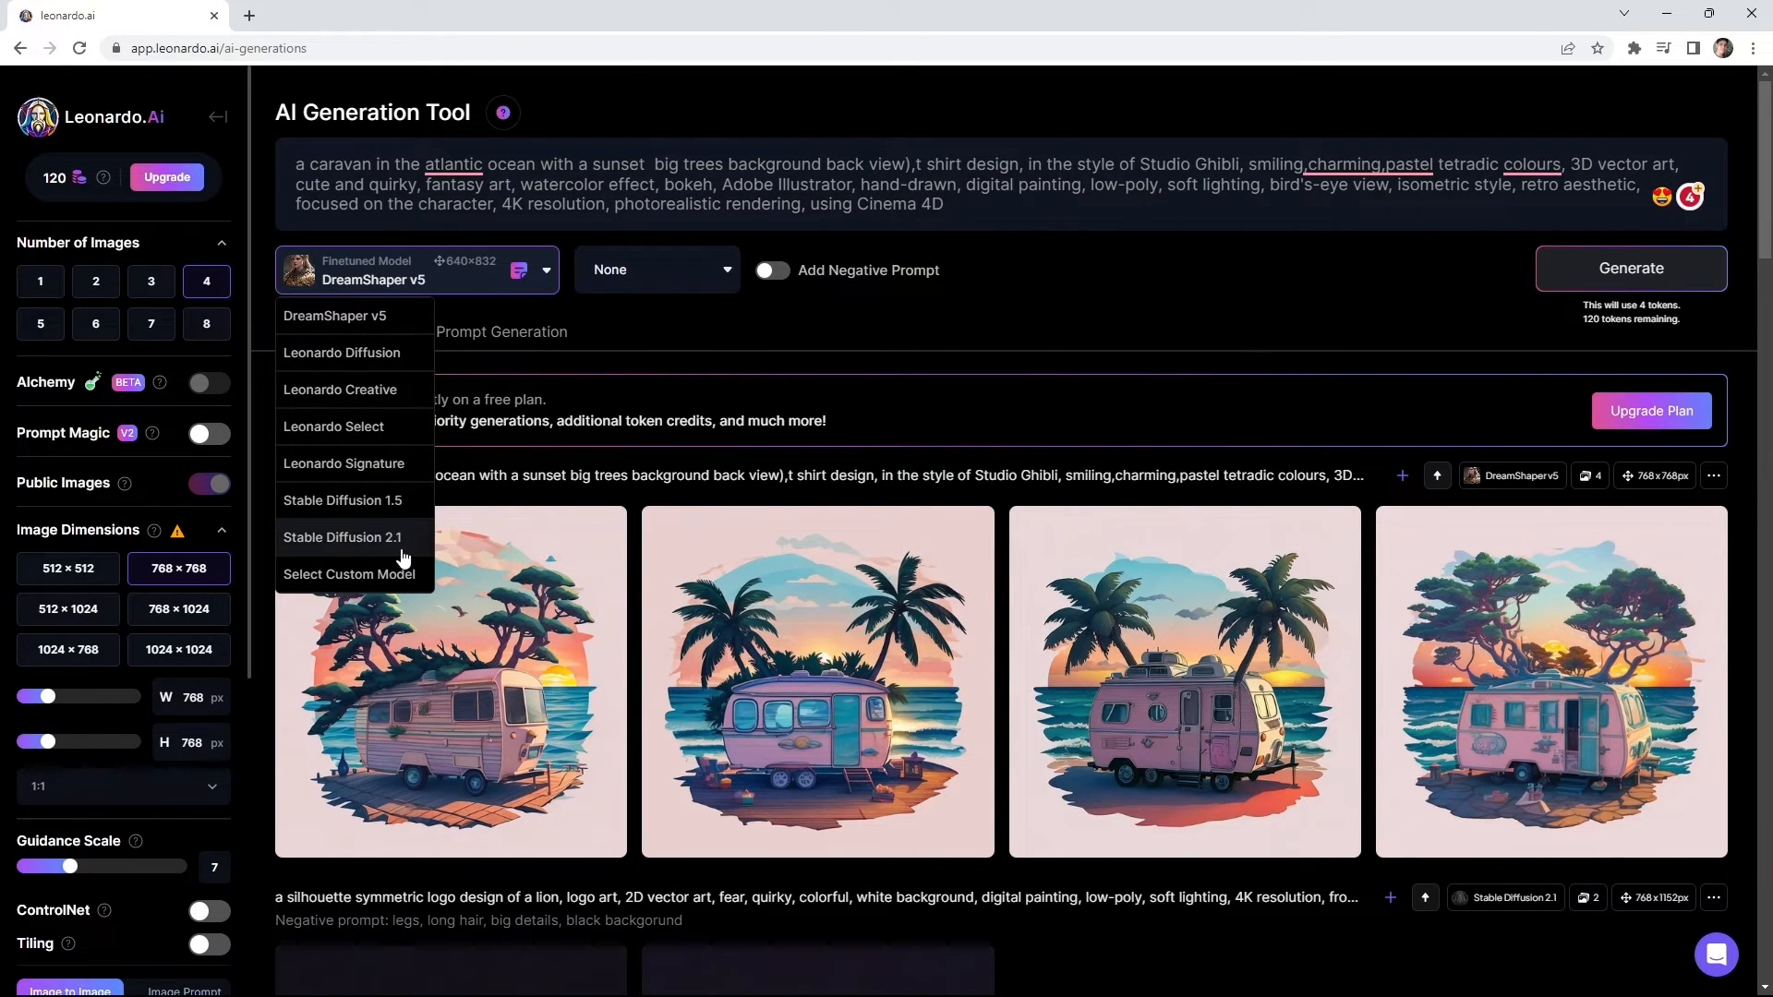
- Select Stable Diffusion 2.1 as the finetuned model and generate four caravan images
left_click(344, 538)
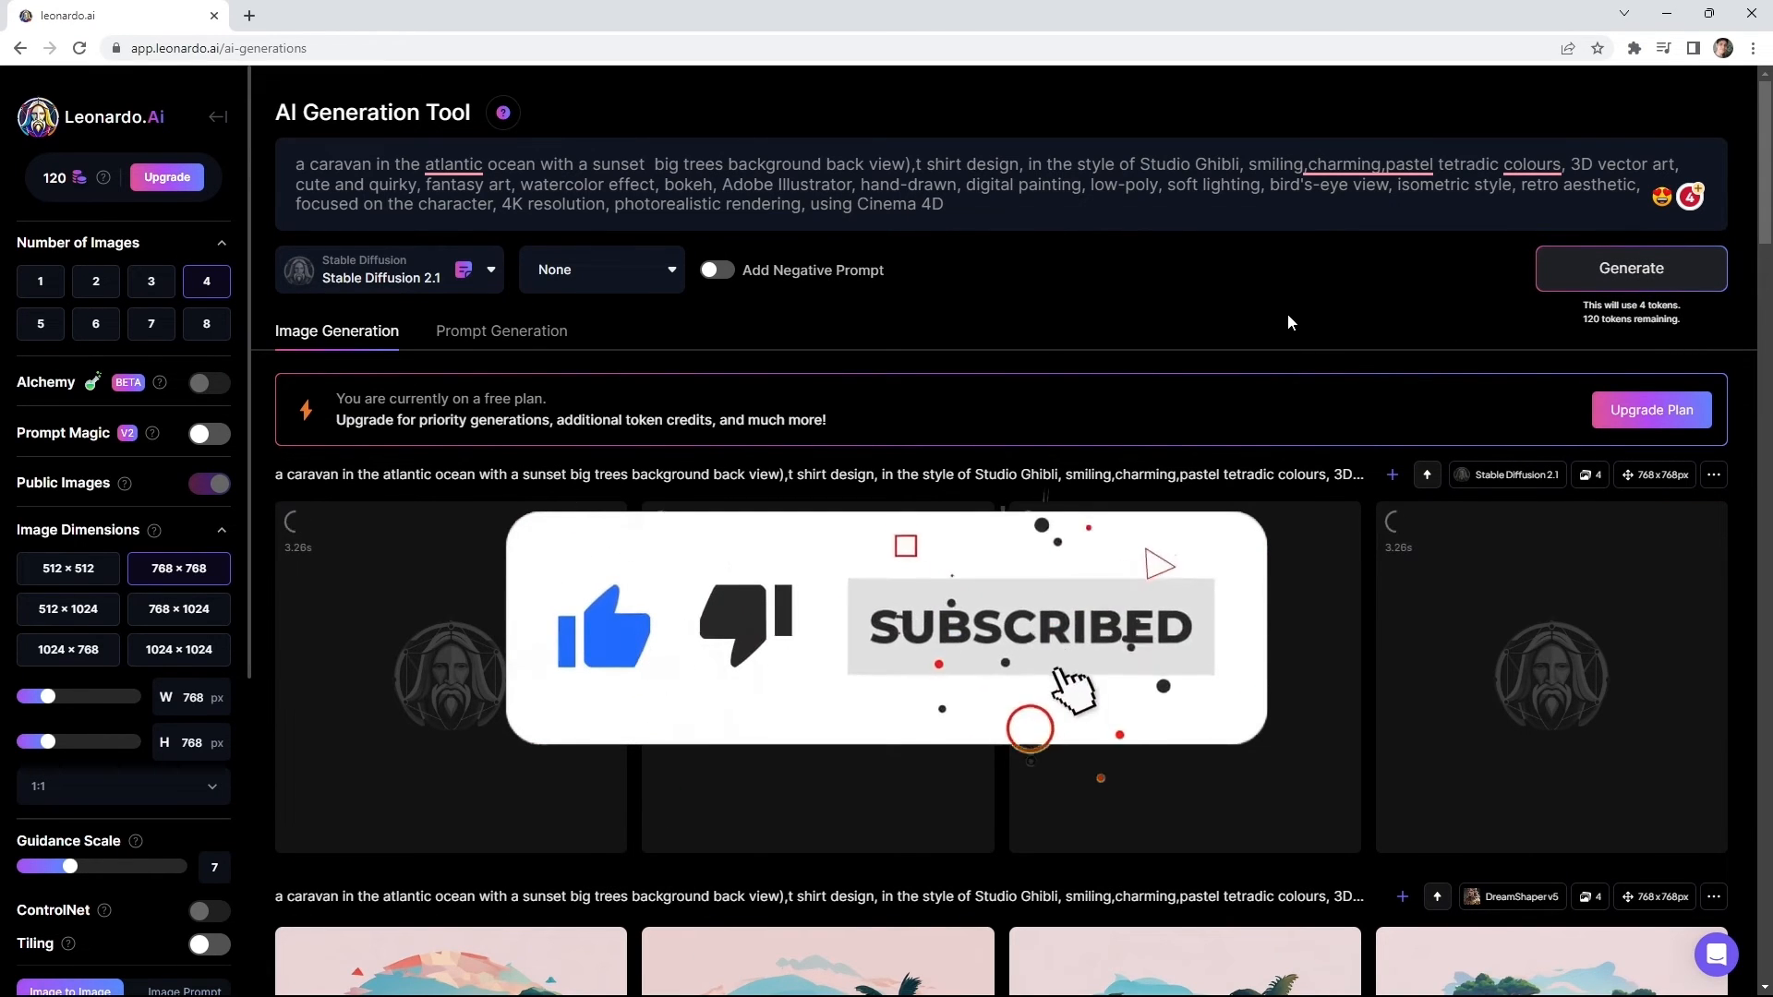
left_click(1629, 268)
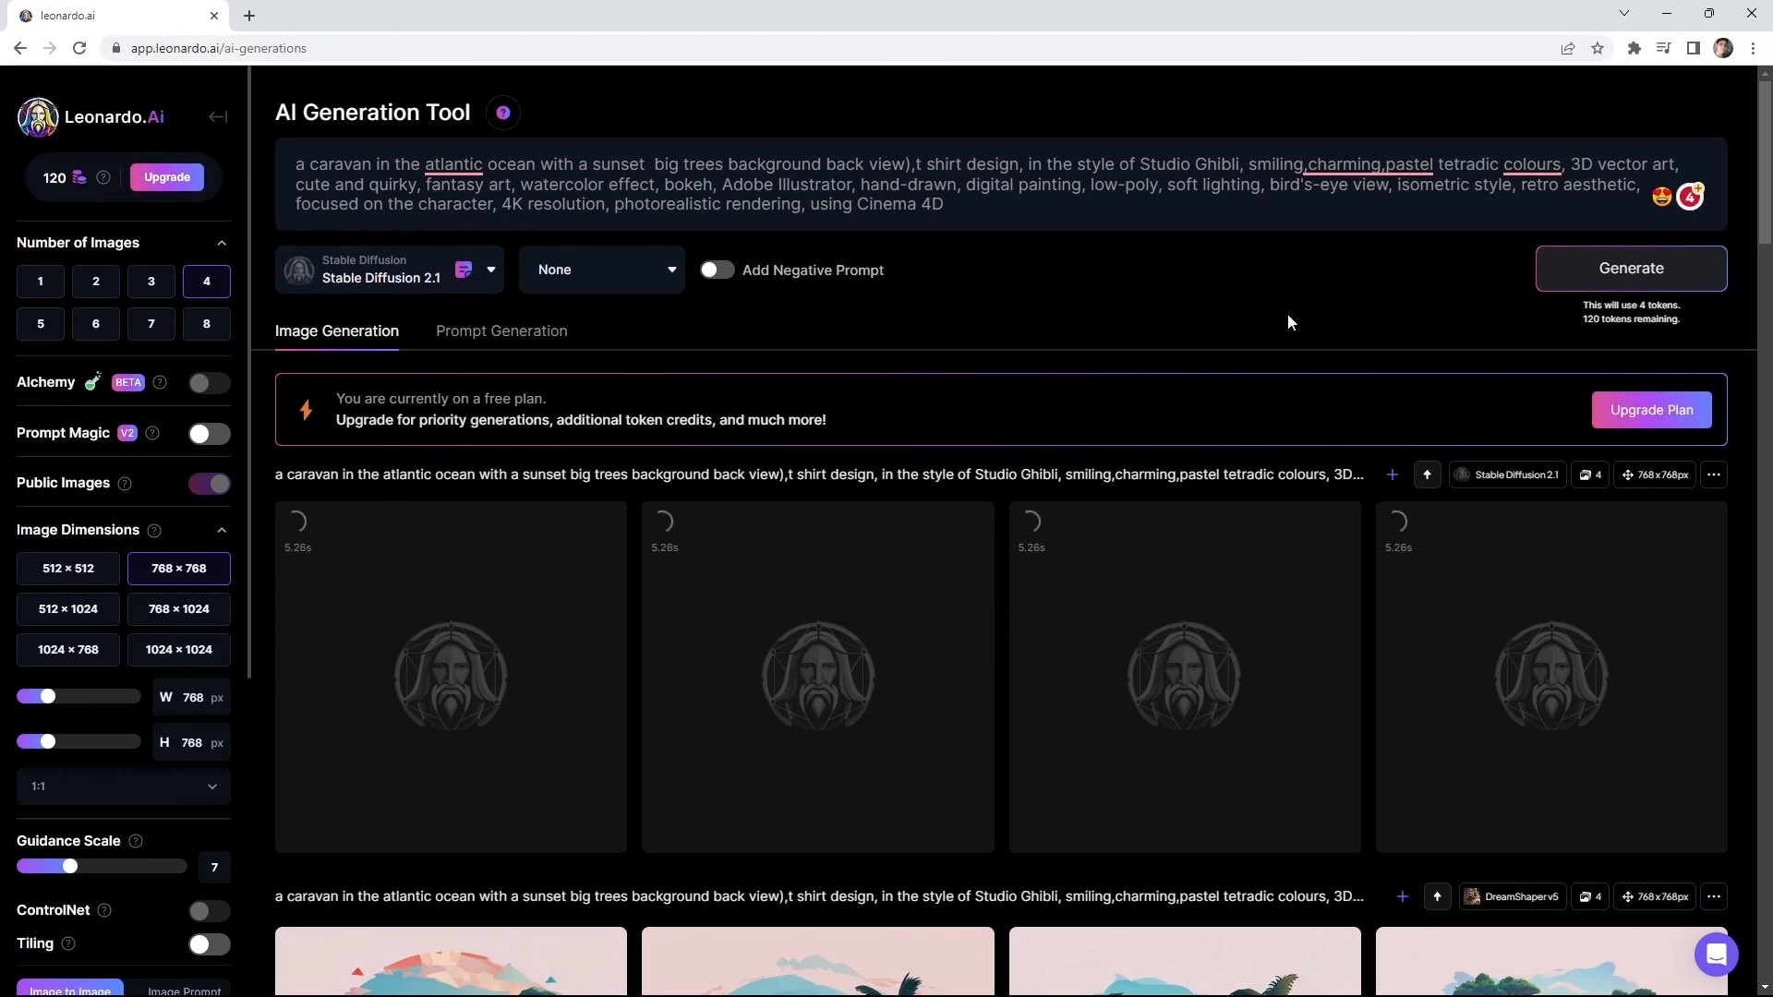